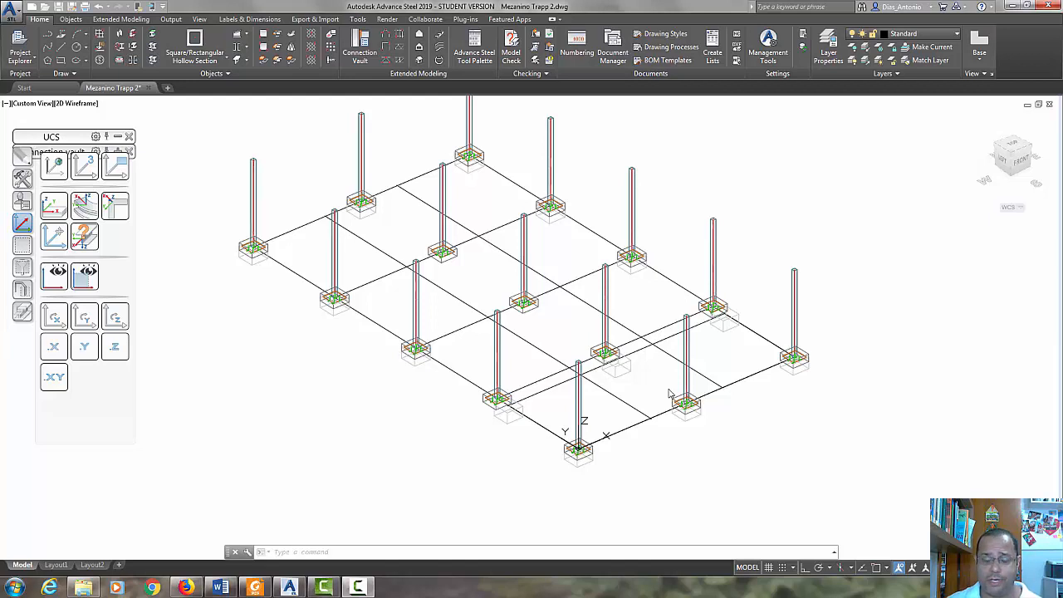
{"action": "mouse_move", "coordinate": [825, 361]}
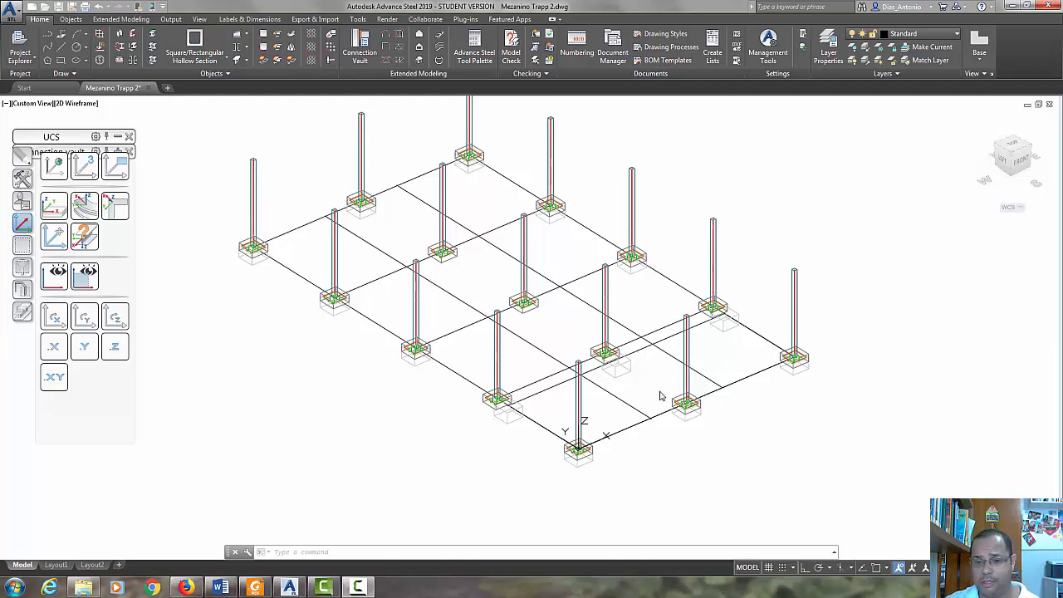
{"action": "mouse_move", "coordinate": [618, 396]}
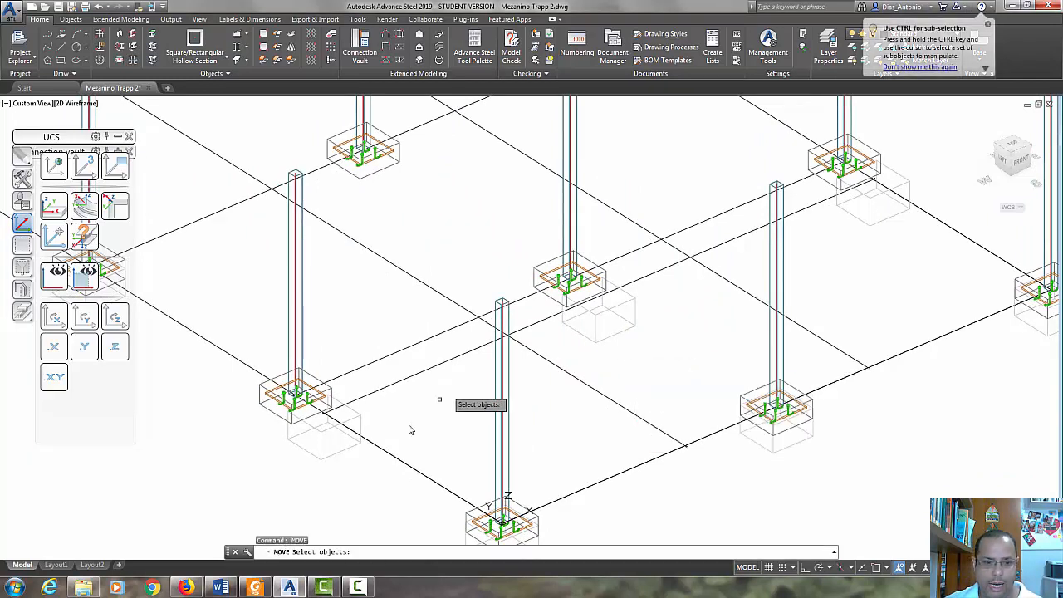
- Select the misplaced concrete base and pick its move base point
{"action": "left_click", "coordinate": [323, 431]}
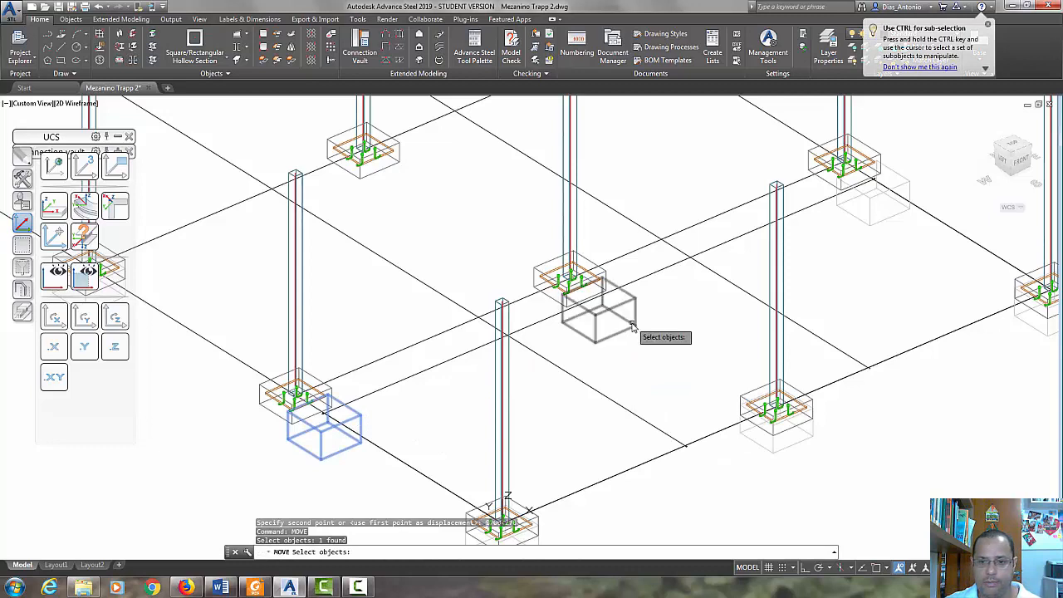
{"action": "left_click", "coordinate": [868, 196]}
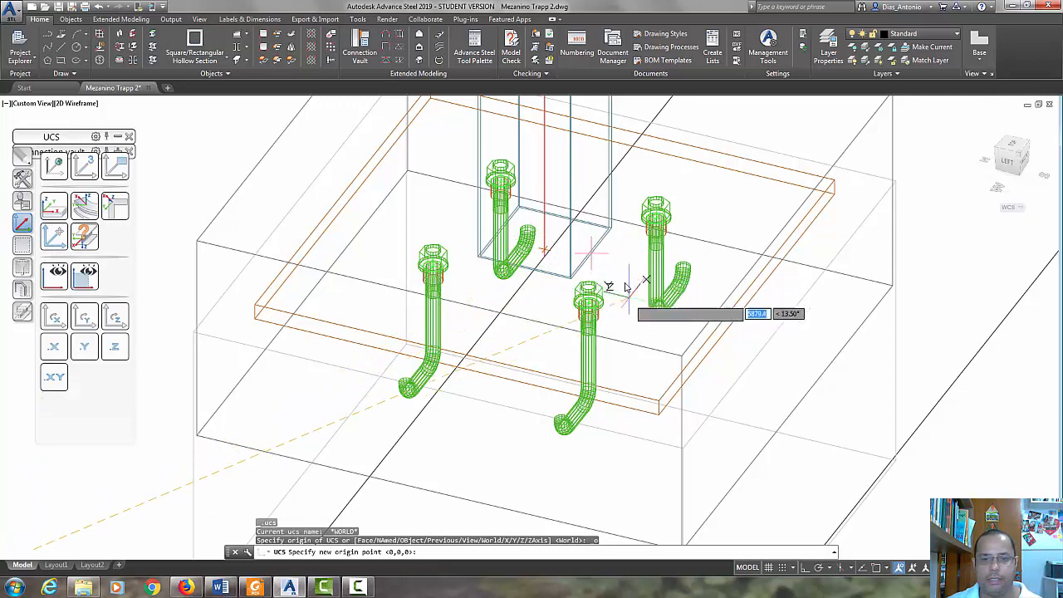
- Place the UCS origin at the column's geometric centre via the snap overrides
{"action": "right_click", "coordinate": [627, 286]}
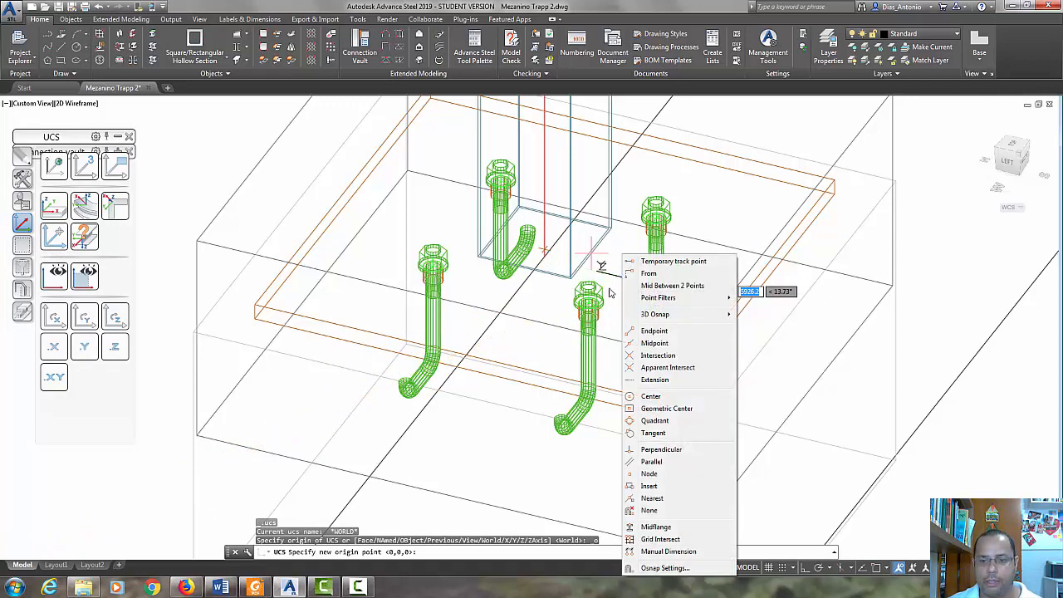
{"action": "mouse_move", "coordinate": [616, 414]}
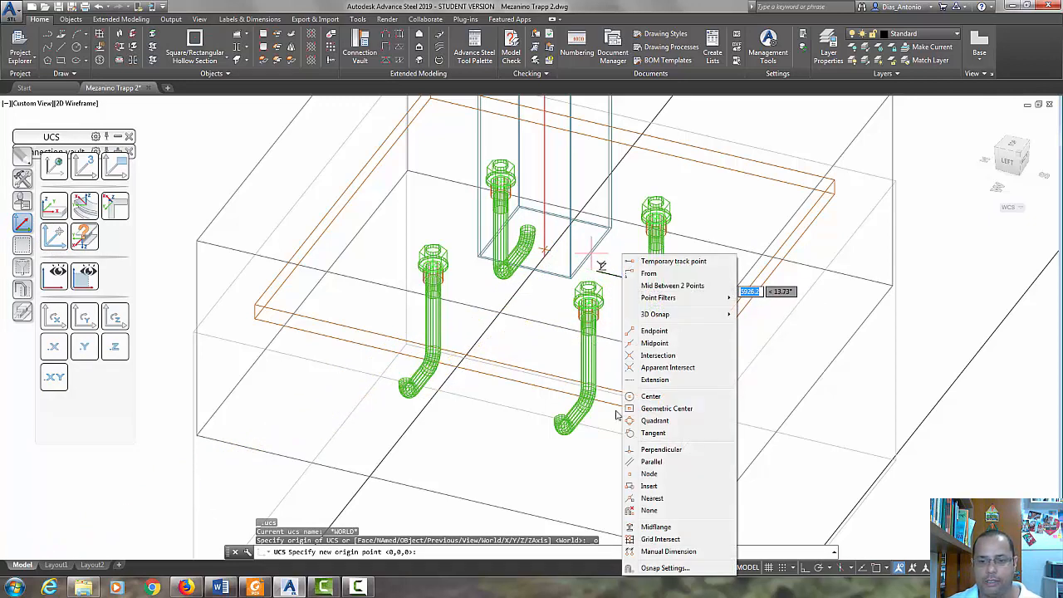
{"action": "left_click", "coordinate": [667, 408]}
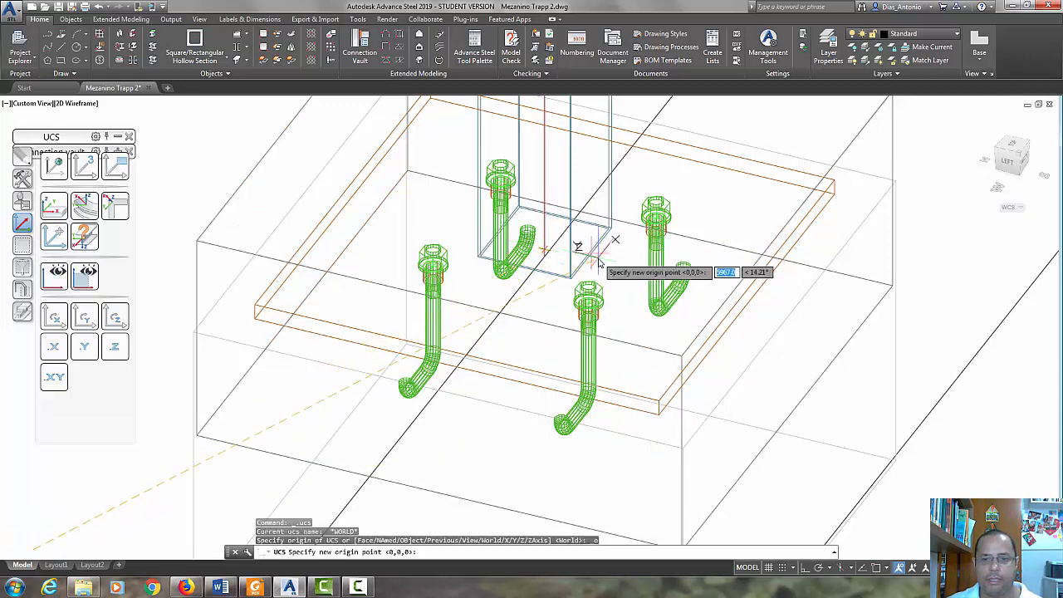
{"action": "right_click", "coordinate": [593, 253]}
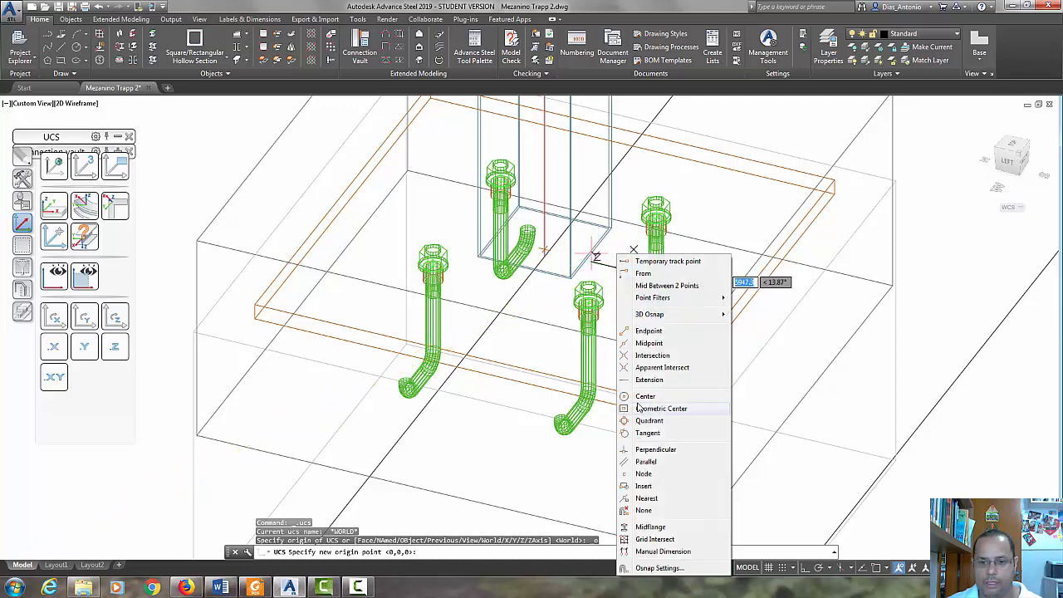
{"action": "left_click", "coordinate": [645, 396]}
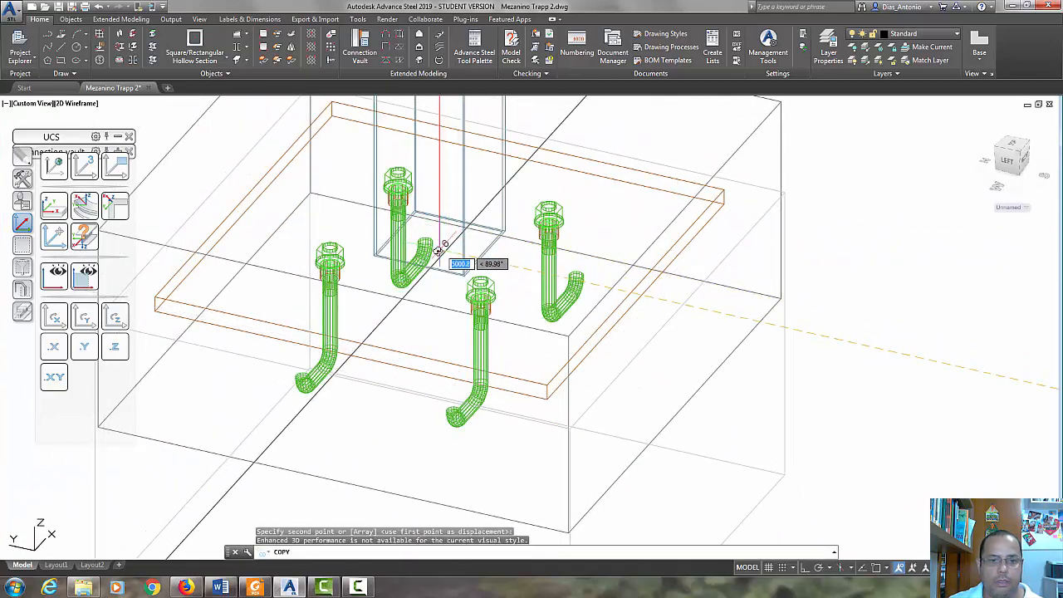
- Copy the base to the columns, snapping placement to a quadrant point
{"action": "right_click", "coordinate": [440, 254]}
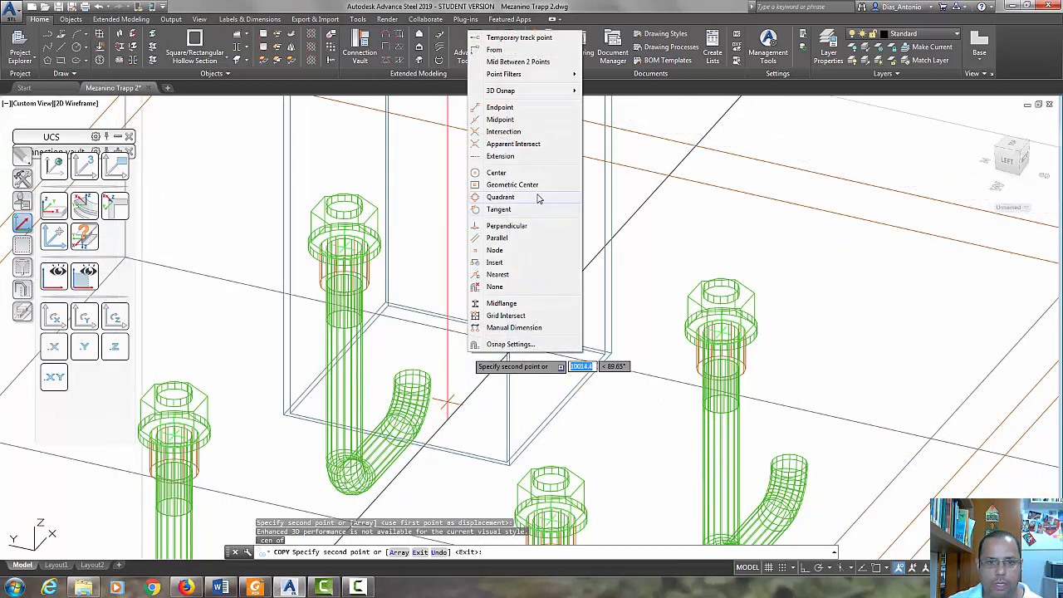
{"action": "left_click", "coordinate": [496, 172]}
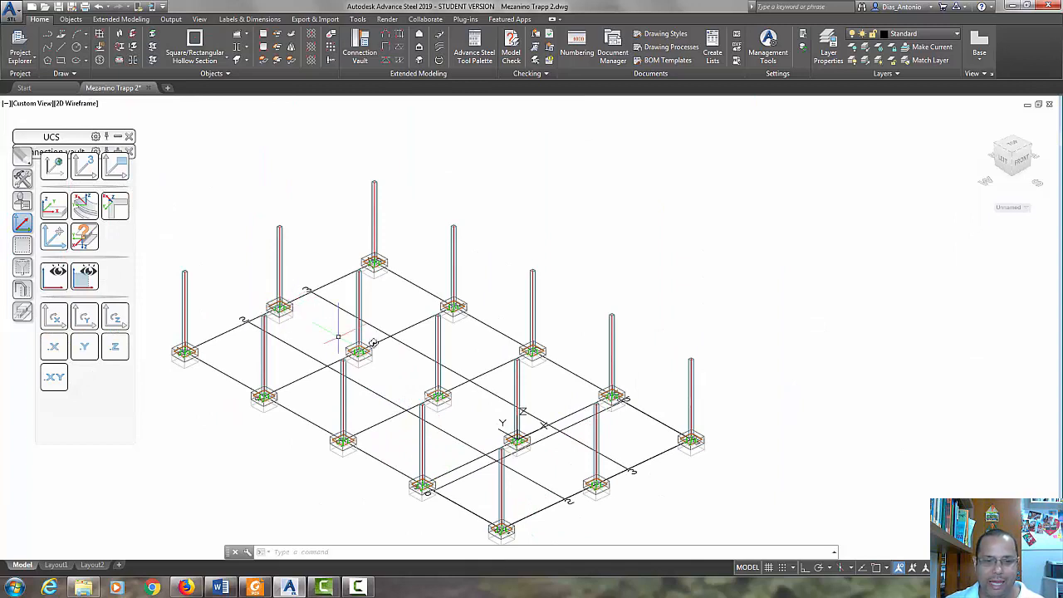
{"action": "mouse_move", "coordinate": [392, 387]}
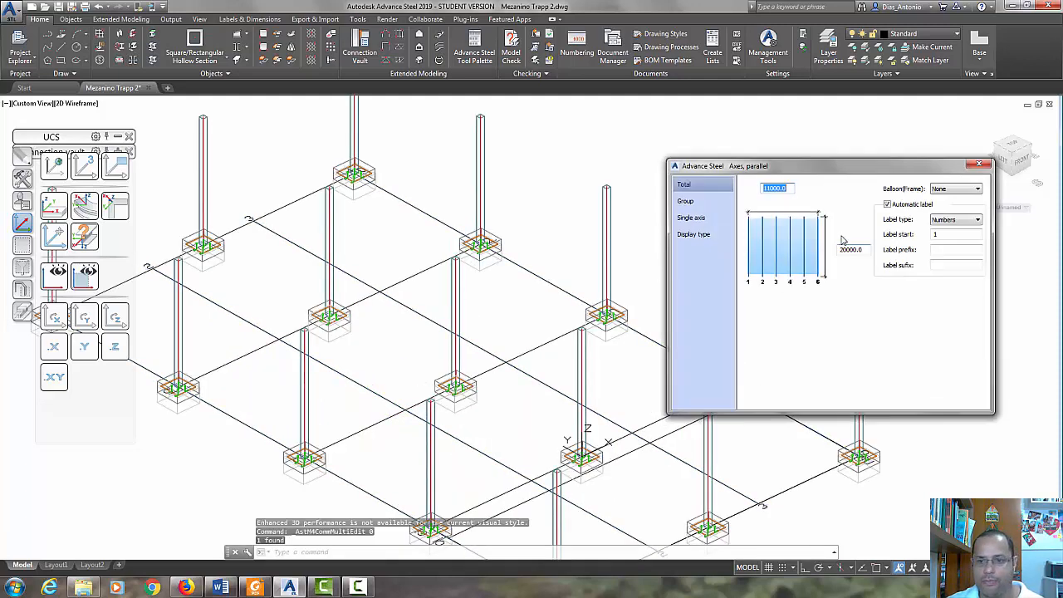
- In the grid's parallel axes group, set the number of axes to 4
{"action": "left_click", "coordinate": [684, 200]}
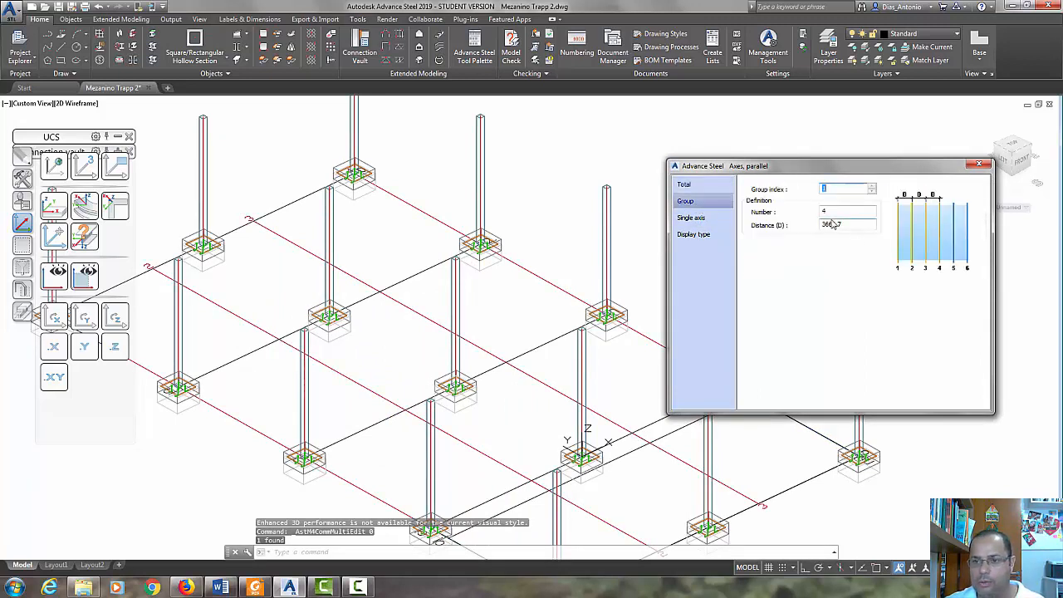
{"action": "left_click", "coordinate": [843, 224]}
{"action": "type", "text": "5500"}
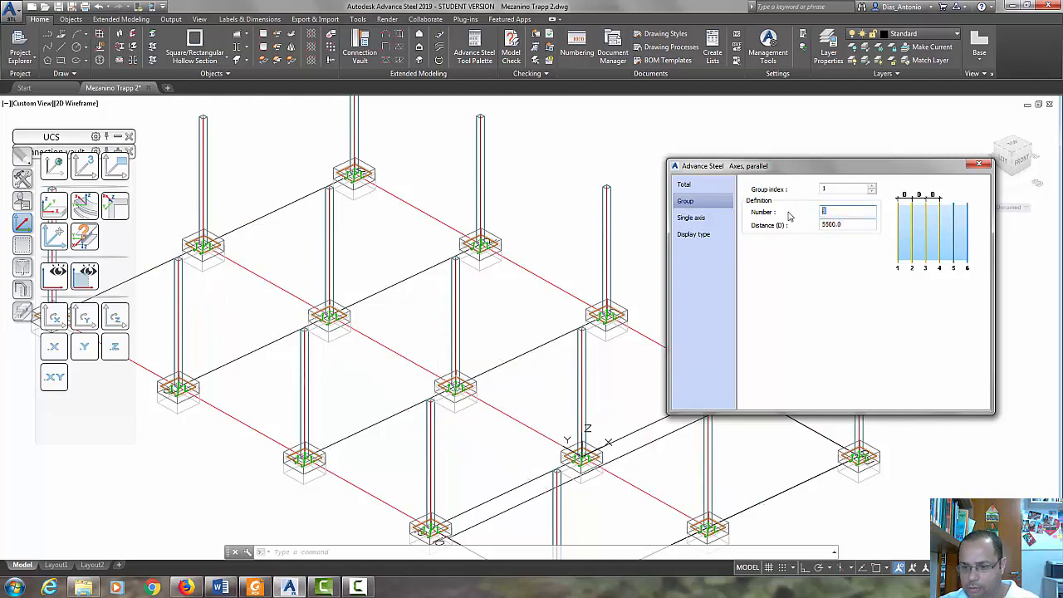
{"action": "type", "text": "4"}
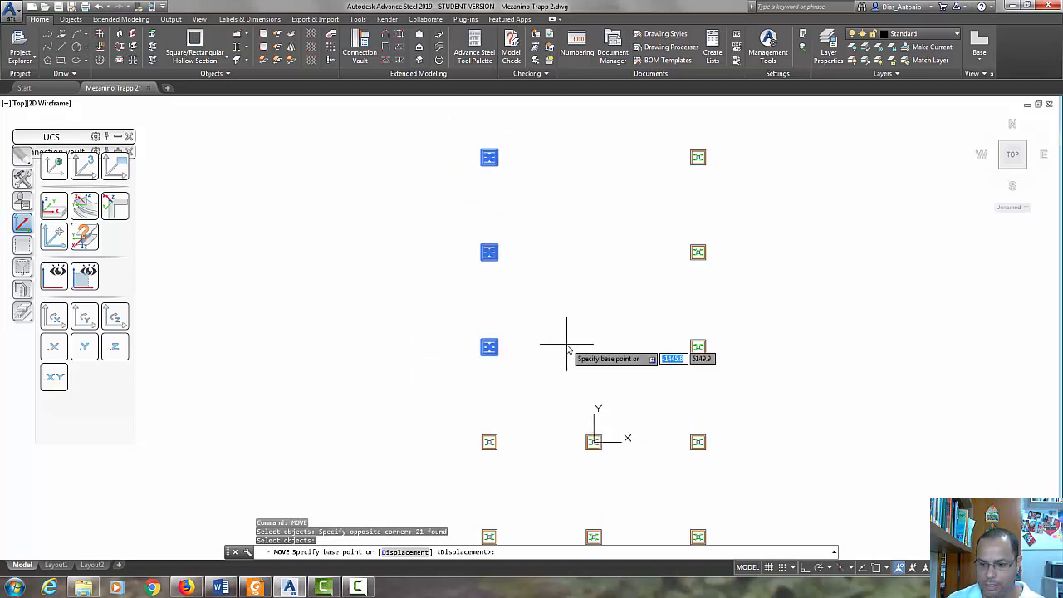
- Pick a base point and move the selected bases by a 666 displacement
{"action": "left_click", "coordinate": [567, 346]}
{"action": "type", "text": "3"}
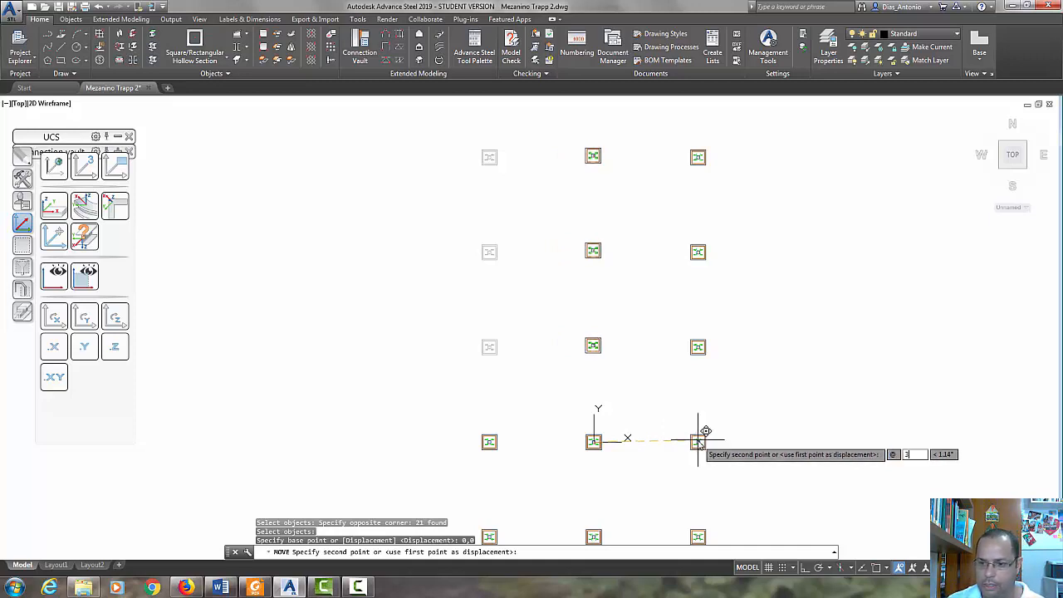
{"action": "type", "text": "666"}
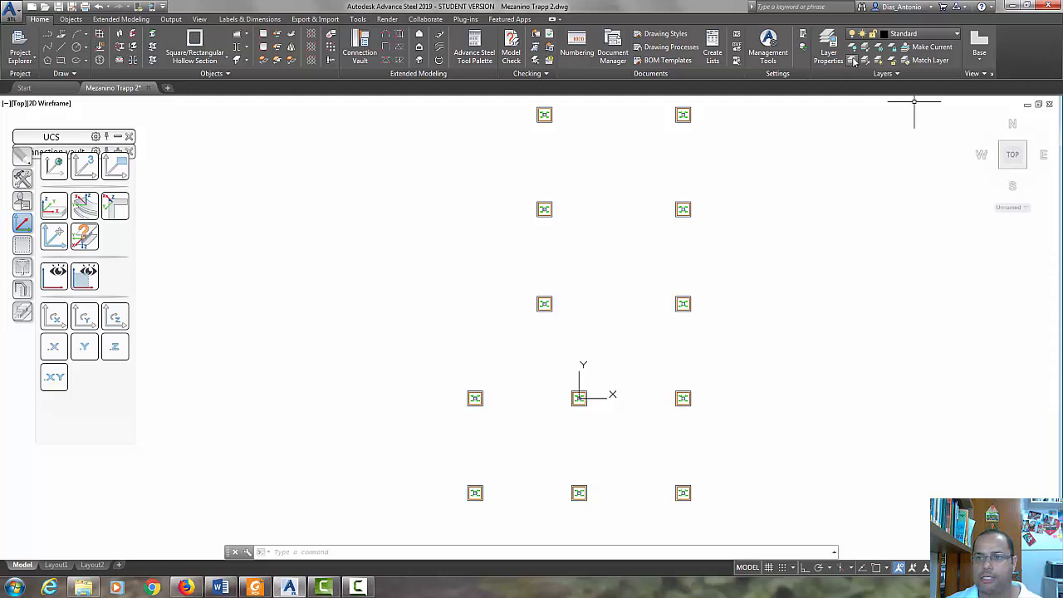
{"action": "mouse_move", "coordinate": [853, 60]}
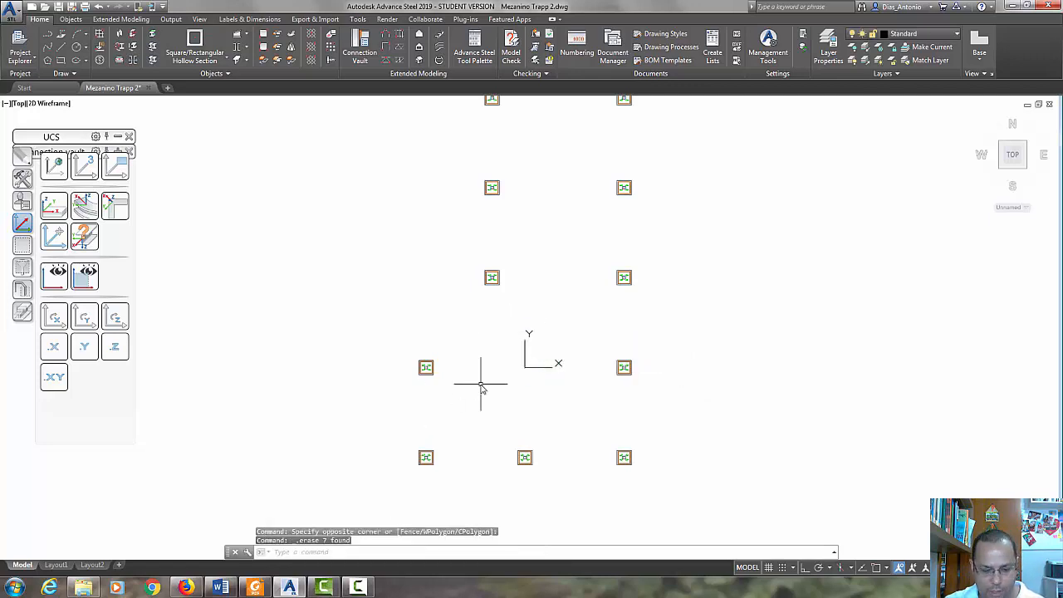
- Copy the left base 3666.7 to the right into the middle row
{"action": "type", "text": "COPY Specify base point or [Displacement mOde] <Displacement>:"}
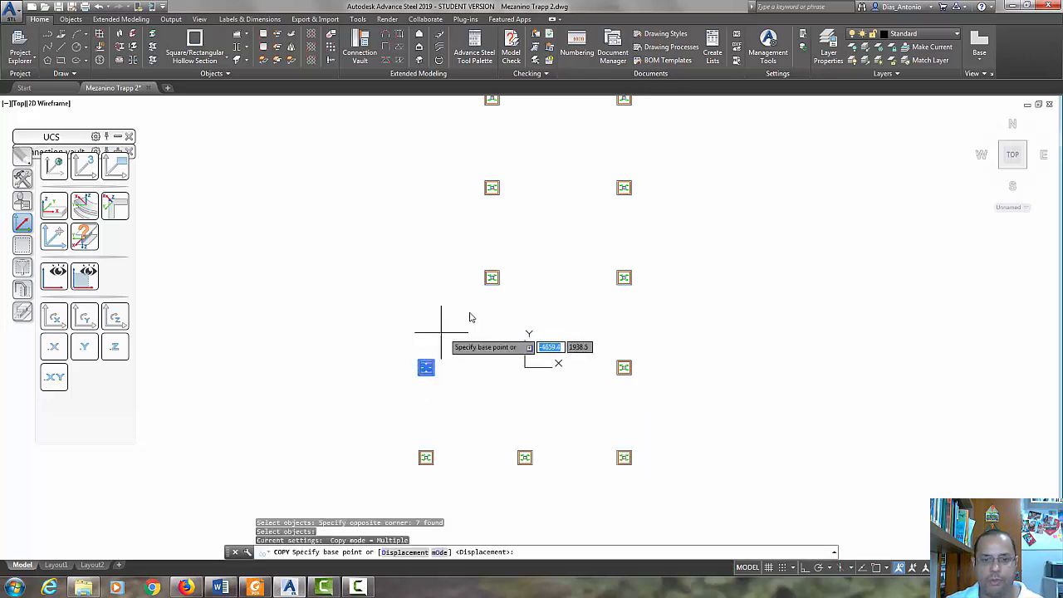
{"action": "mouse_move", "coordinate": [417, 299]}
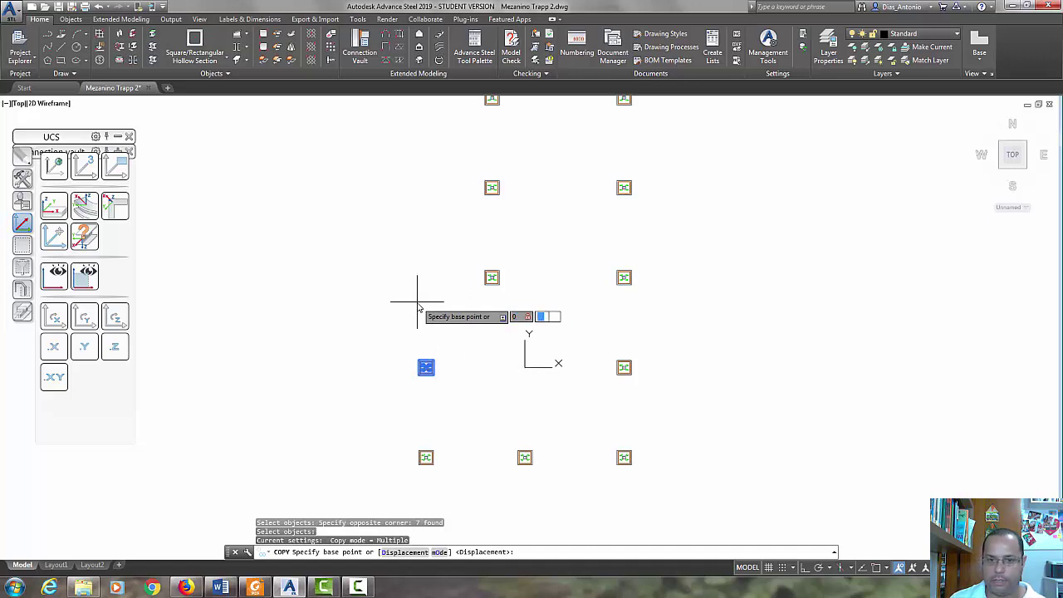
{"action": "left_click", "coordinate": [417, 299]}
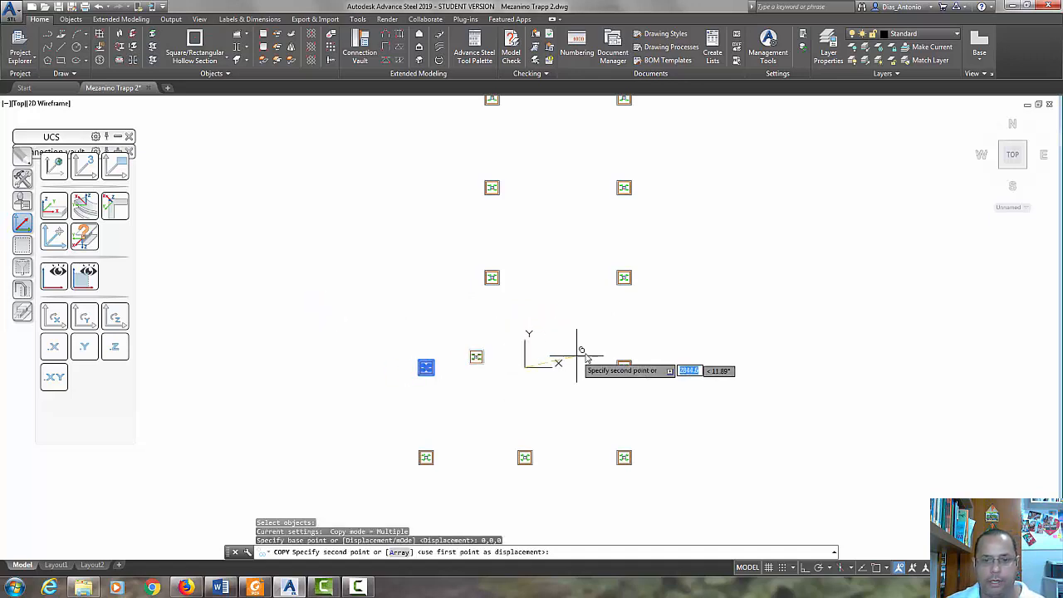
{"action": "mouse_move", "coordinate": [646, 365]}
{"action": "type", "text": "@3666.7<0"}
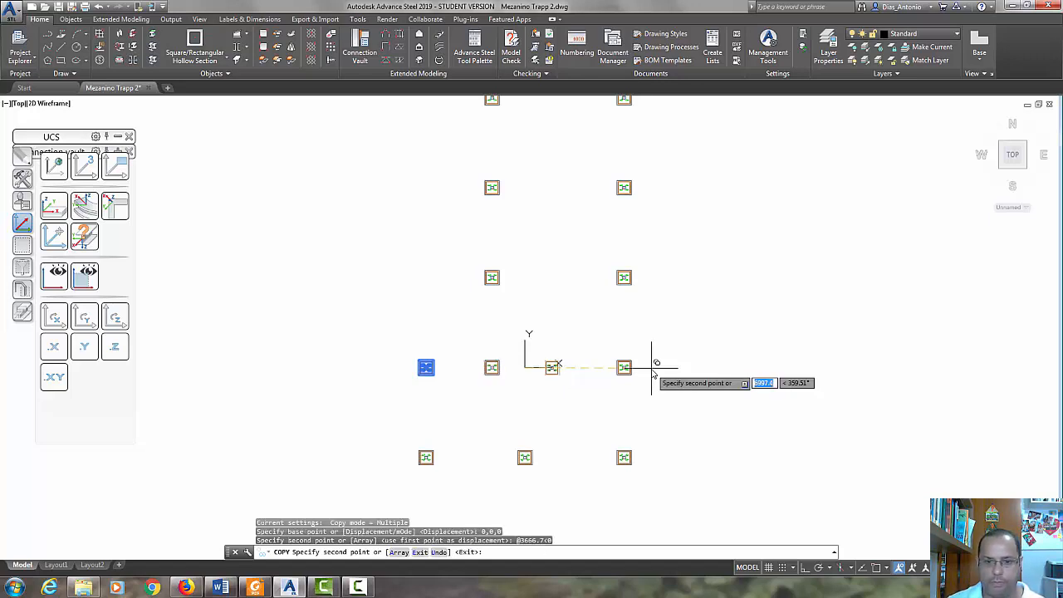
{"action": "mouse_move", "coordinate": [619, 306]}
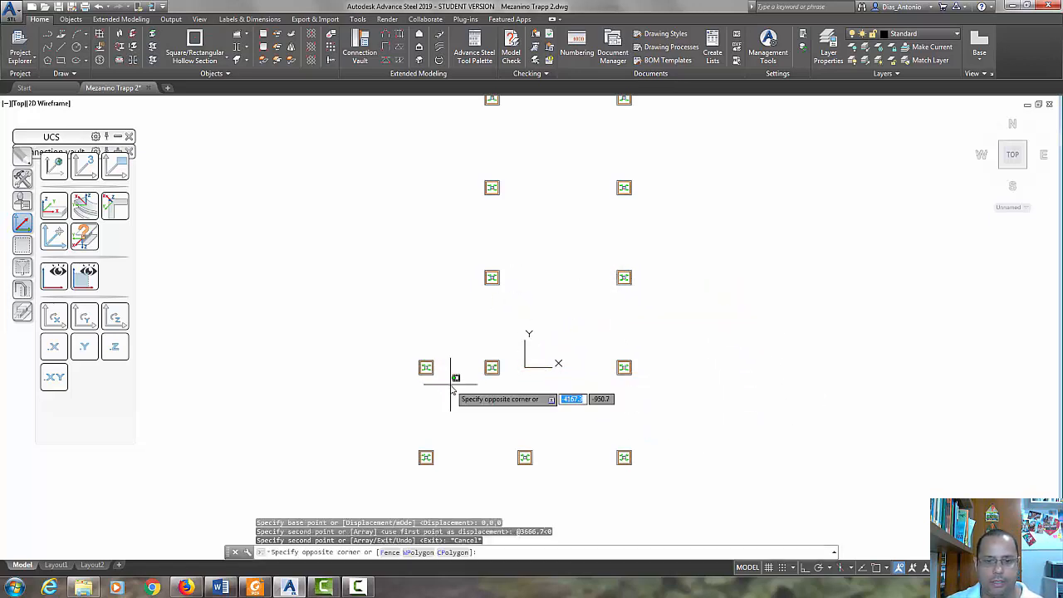
{"action": "key", "text": "Escape"}
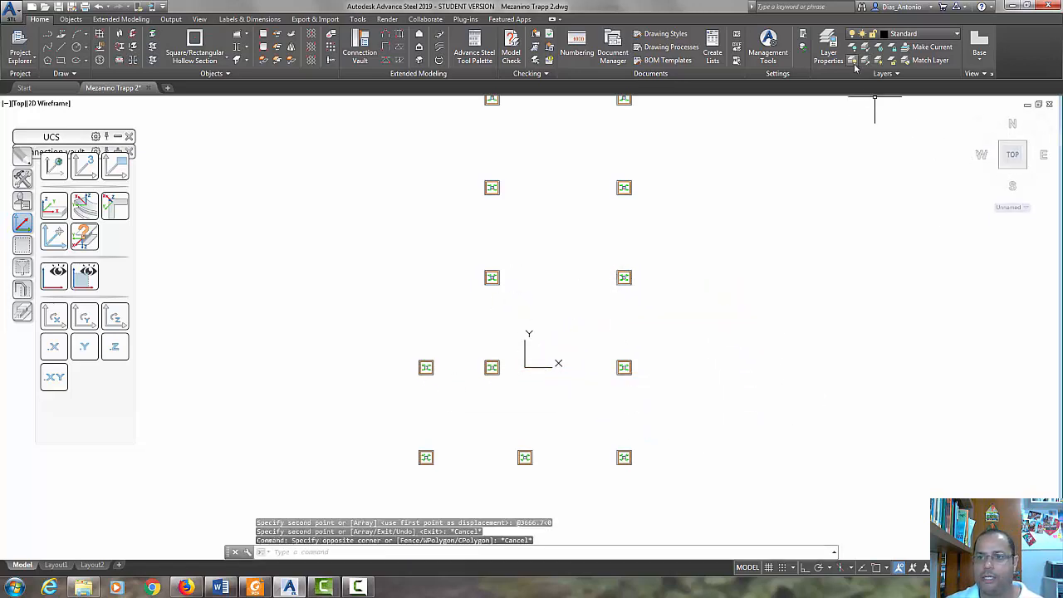